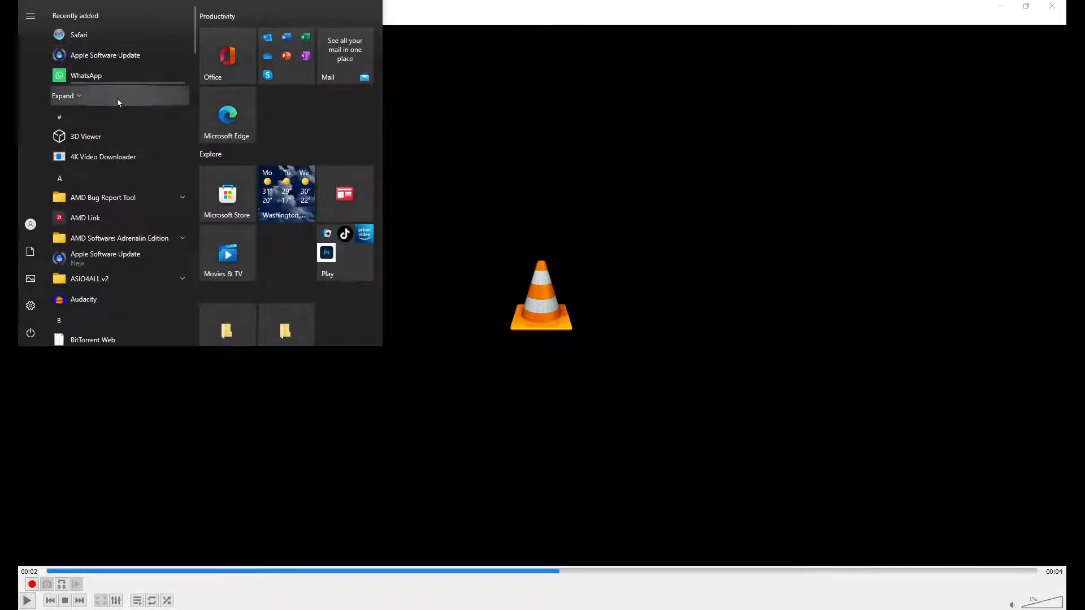
# Return to the VLC window and open its Media menu.
pyautogui.click(30, 19)
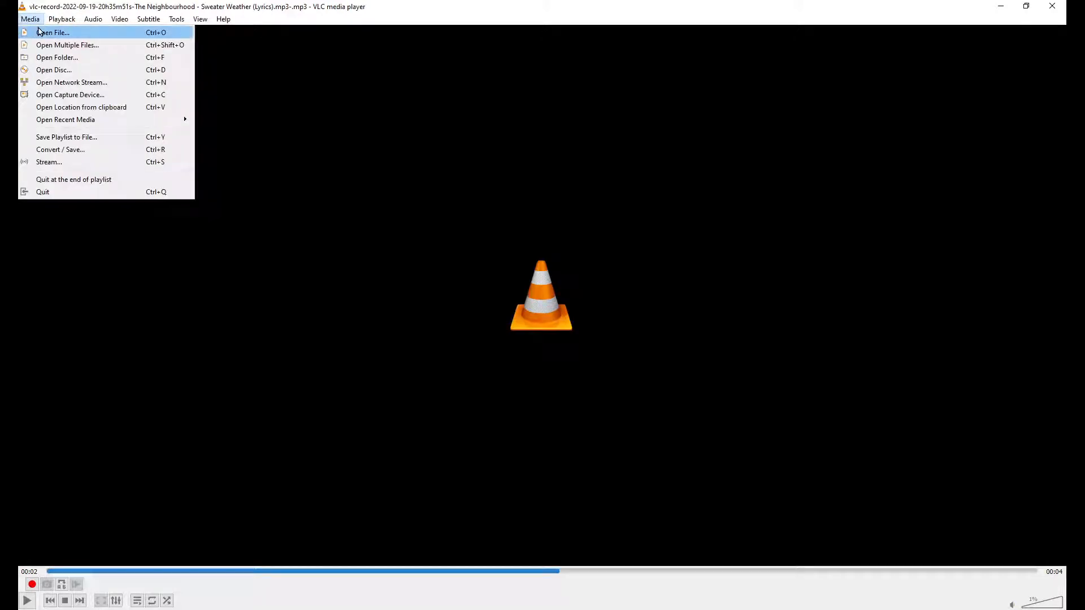
# Open the Shopify apps video '3 shopify apps you must have... 5.mp4' from Videos.
pyautogui.click(53, 33)
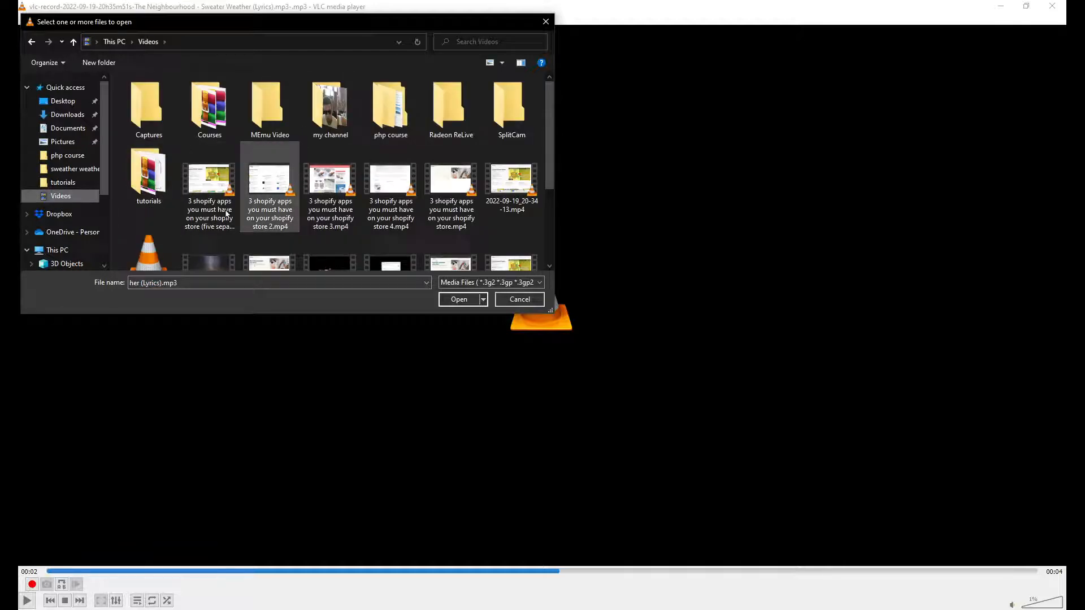
pyautogui.click(458, 299)
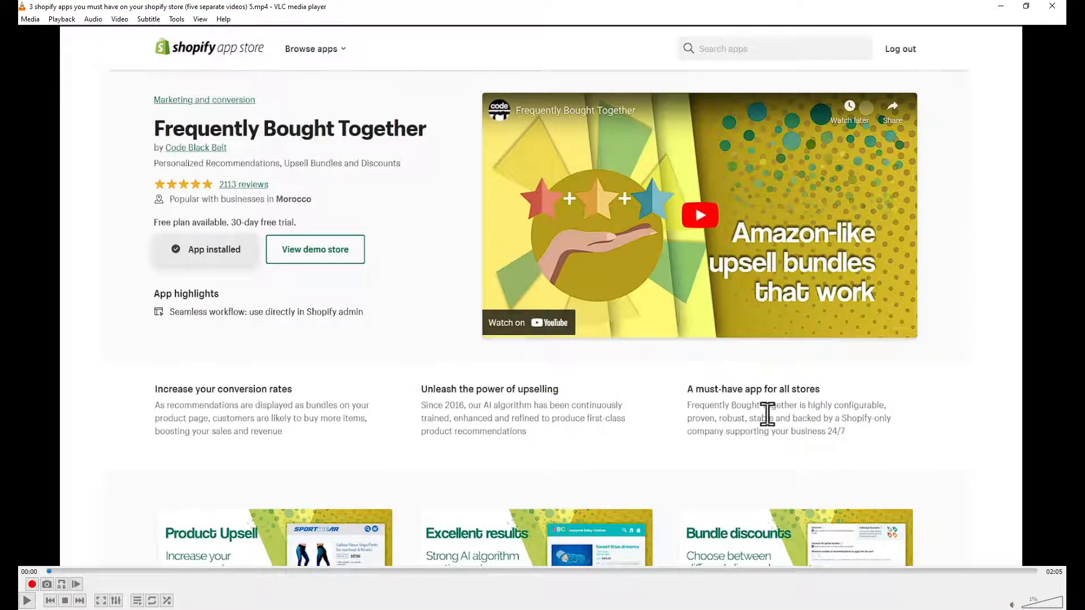
# Keep Advanced Controls enabled under the View menu.
pyautogui.click(200, 18)
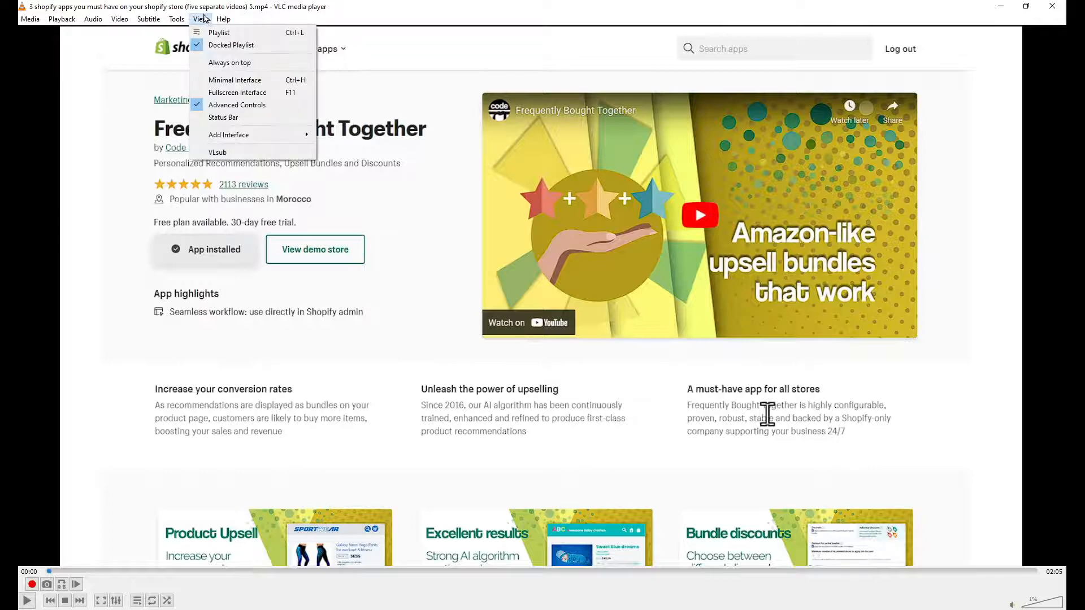
pyautogui.click(200, 19)
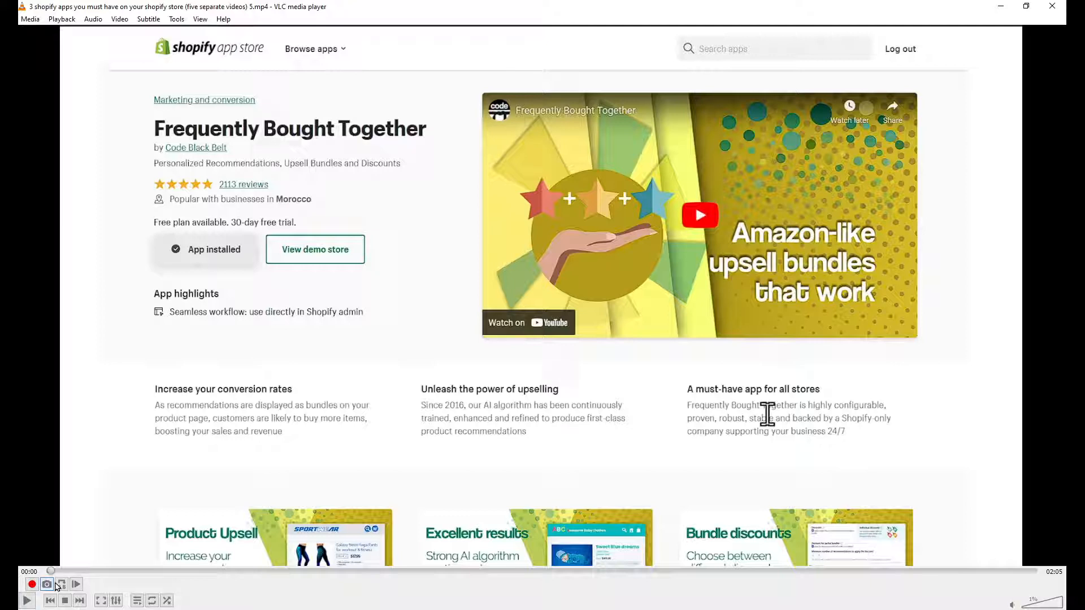
pyautogui.moveTo(46, 584)
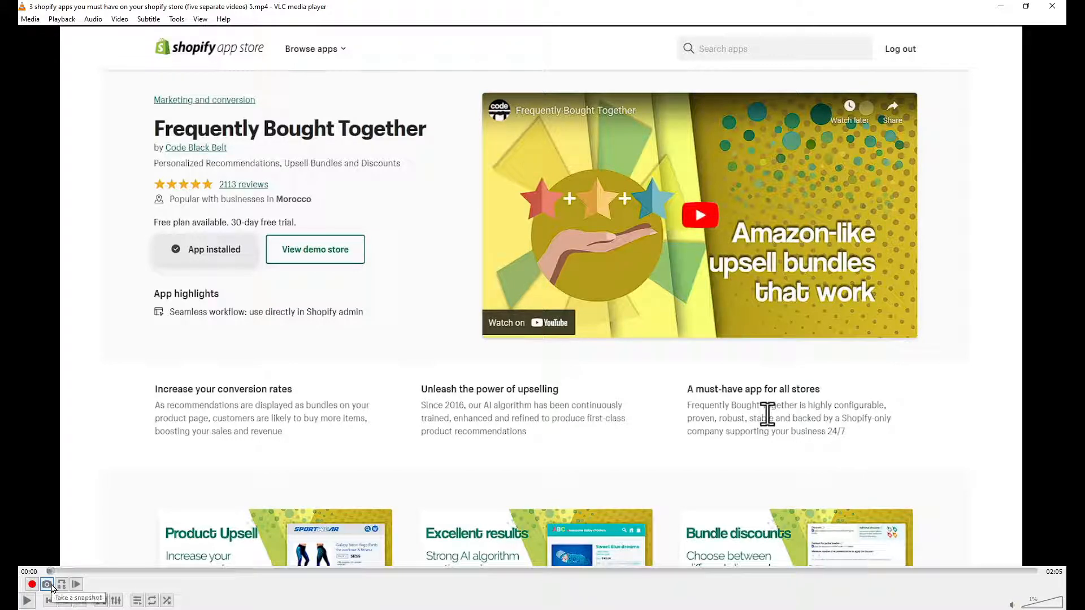
pyautogui.moveTo(75, 583)
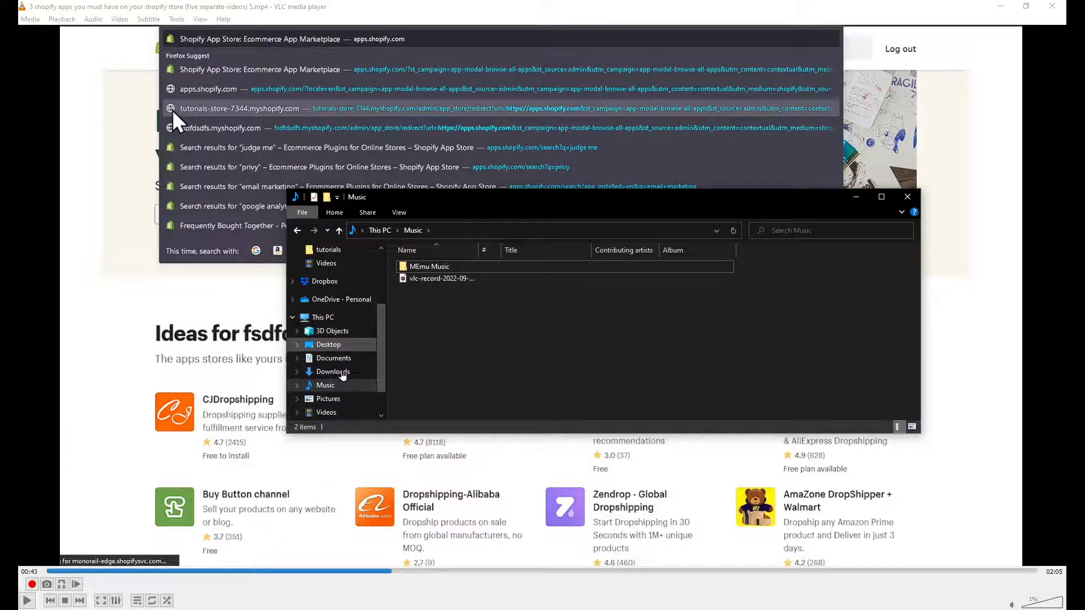
# Play the vlc-record clip from the Videos folder in File Explorer.
pyautogui.click(326, 412)
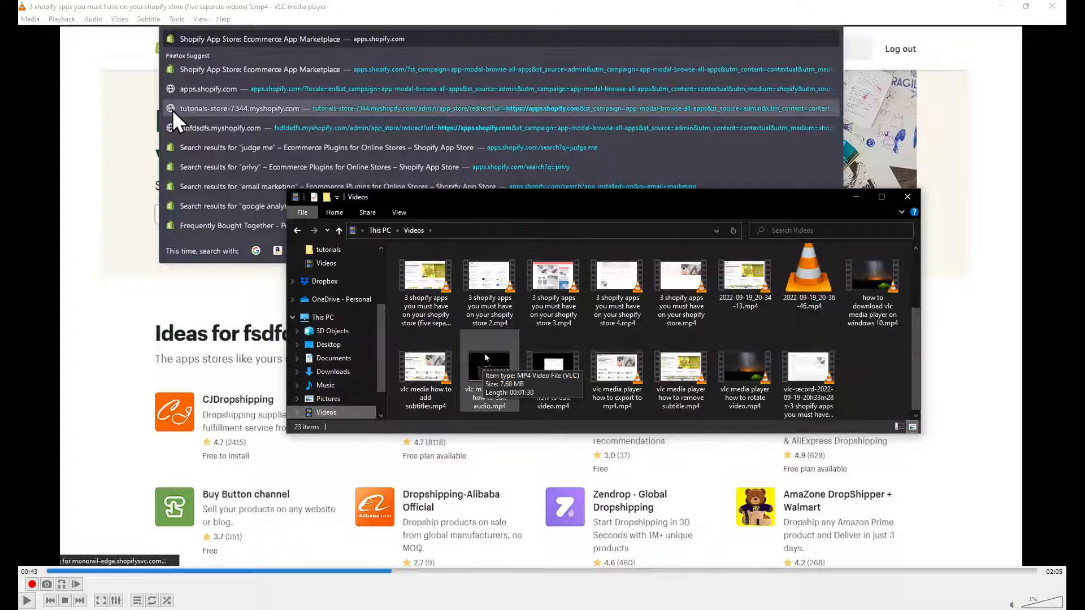
pyautogui.click(808, 367)
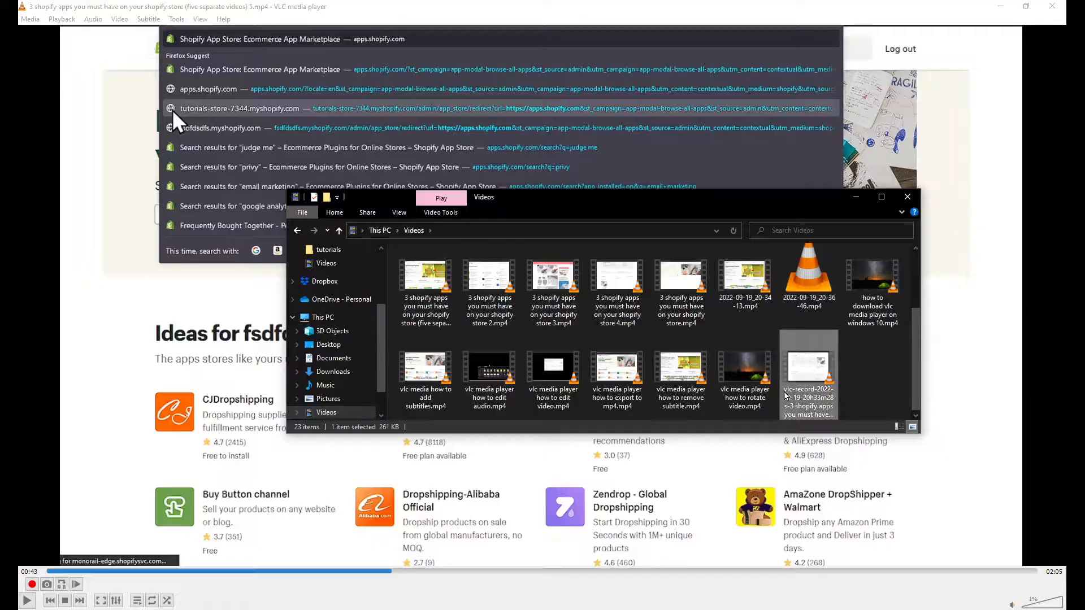
pyautogui.doubleClick(808, 363)
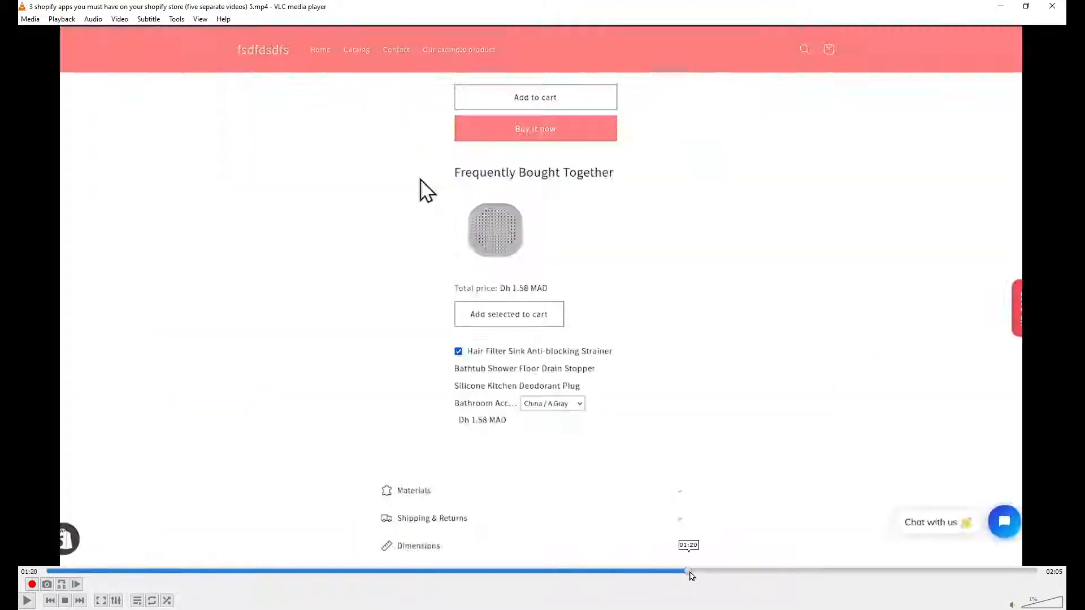
# Seek the Shopify video forward to about 01:20.
pyautogui.moveTo(688, 571); pyautogui.dragTo(882, 571)
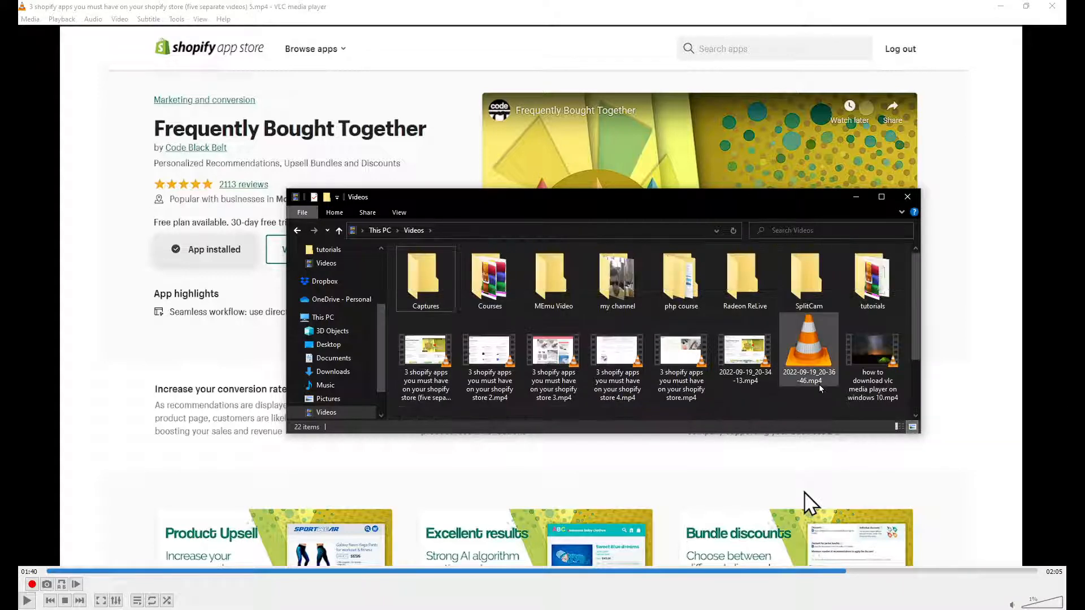
pyautogui.scroll(-3)
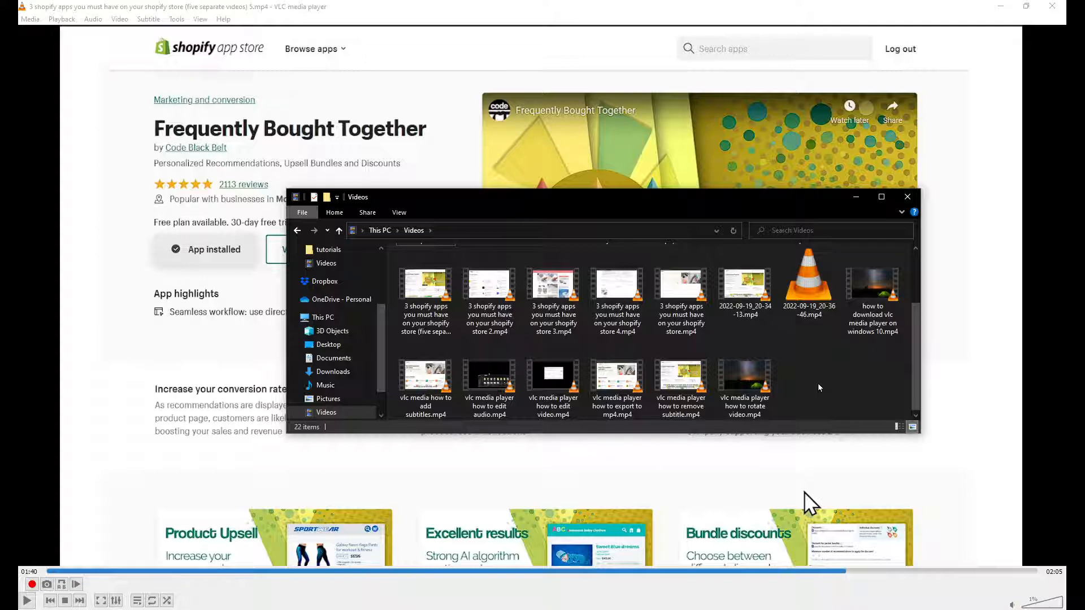
pyautogui.moveTo(820, 394)
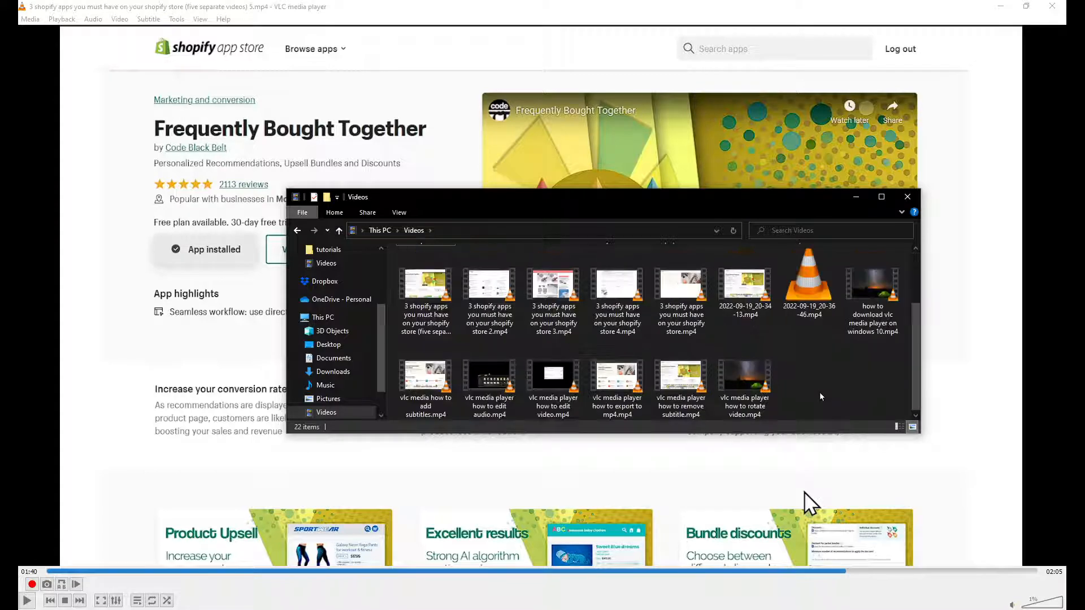